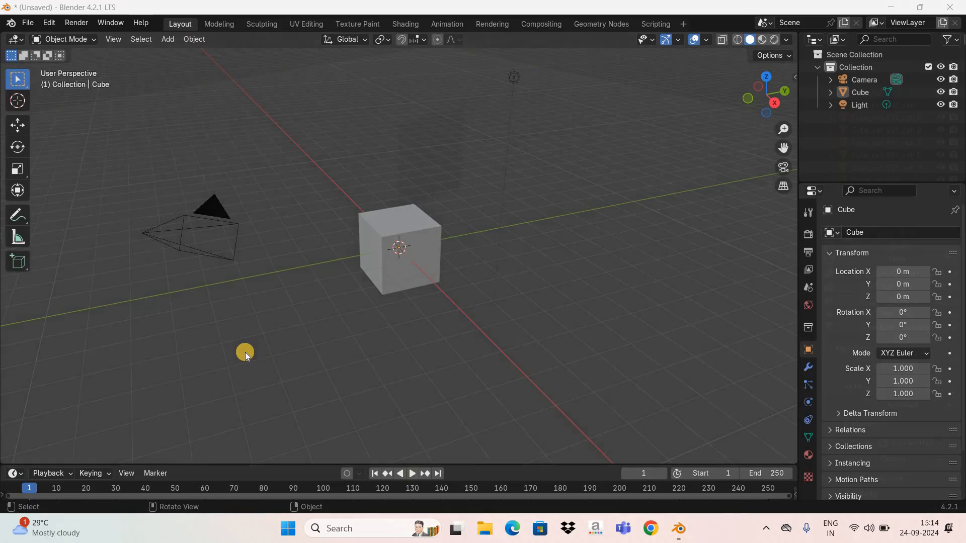
Step: Play back the shattering simulation in the timeline
click(411, 473)
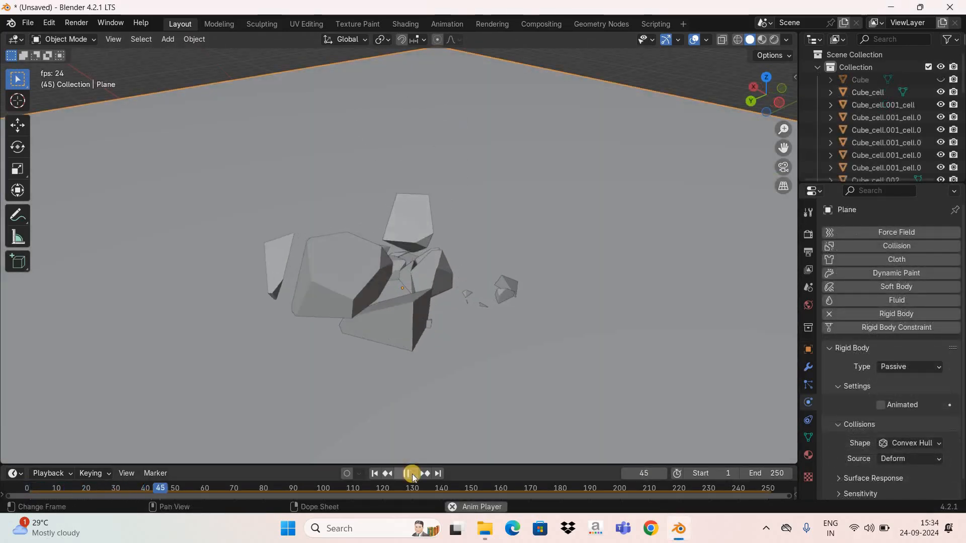
click(411, 472)
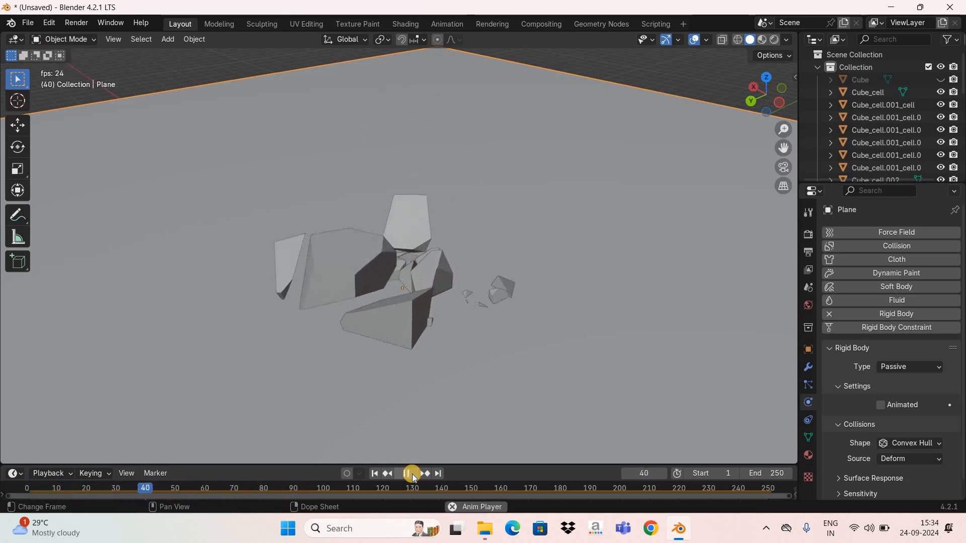
click(411, 473)
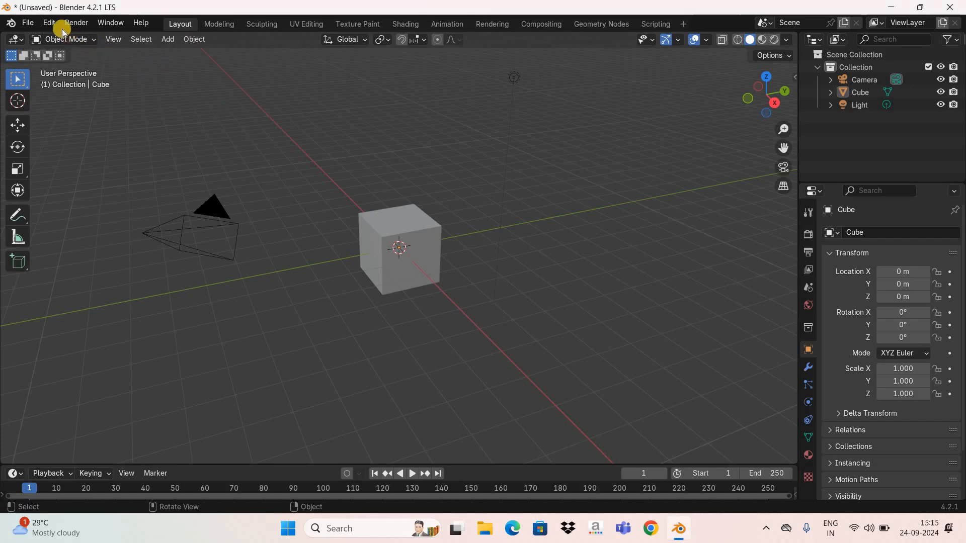
Step: Search Get Extensions for 'cel', install Cell Fracture, and close Preferences
click(48, 23)
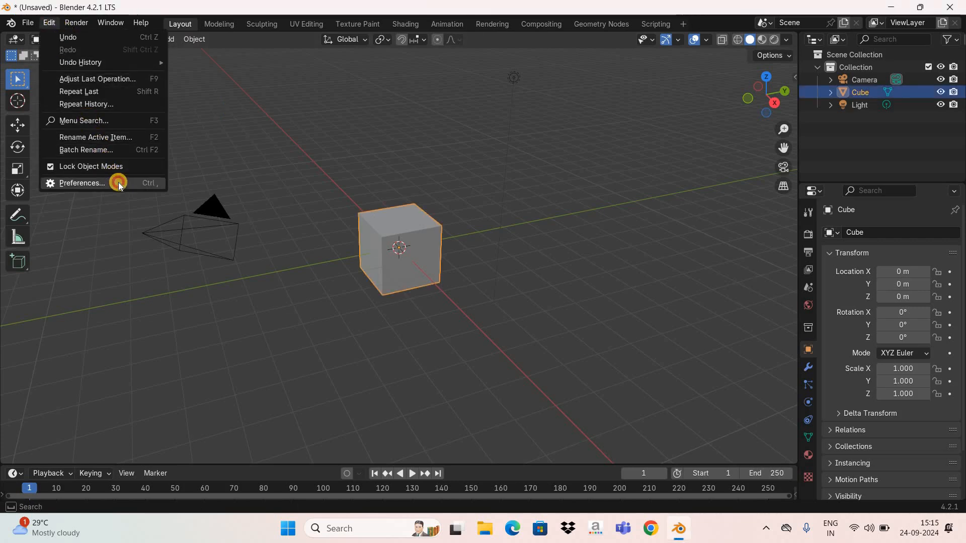
click(80, 184)
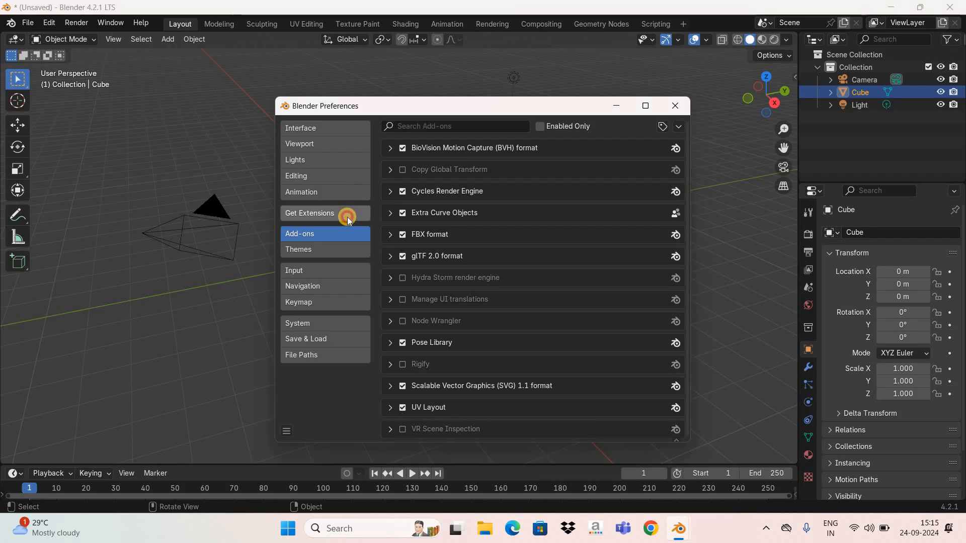
click(310, 213)
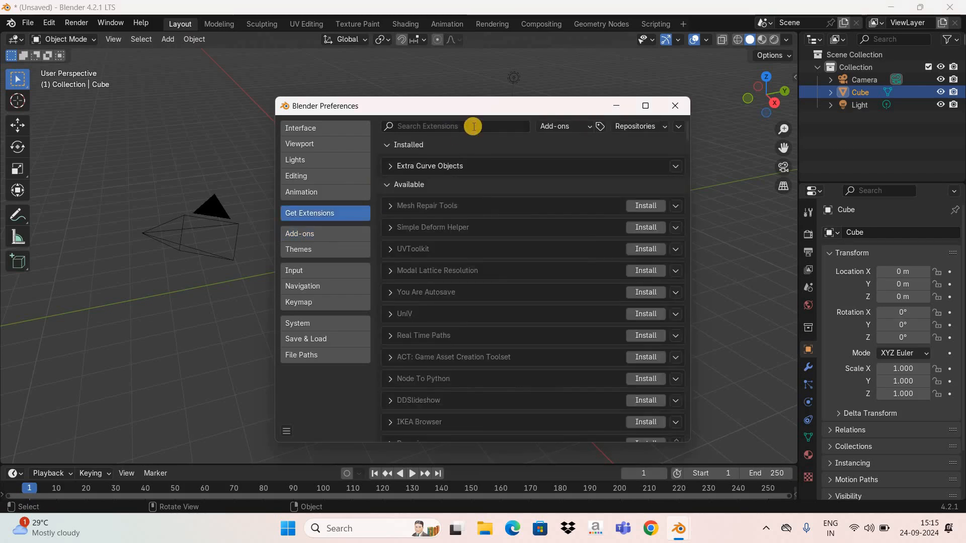
text(cell)
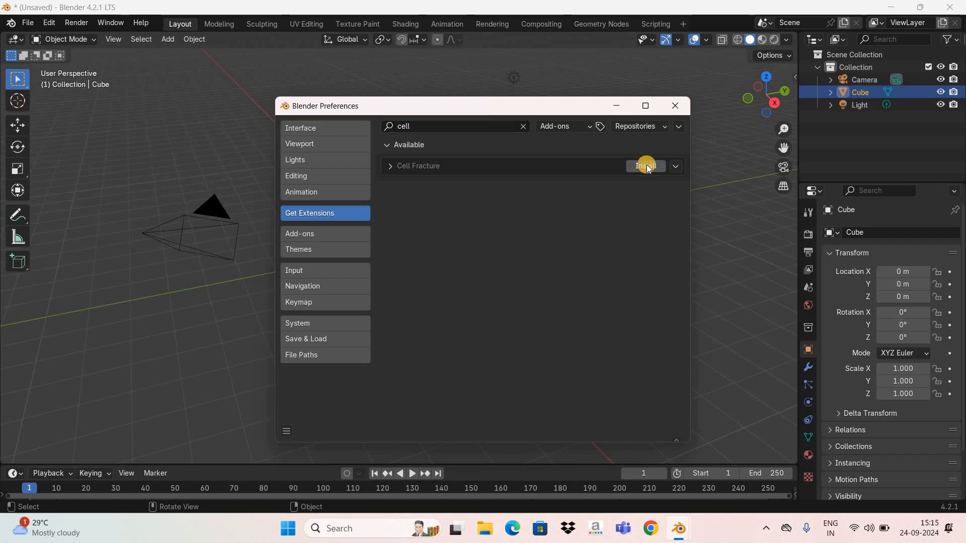
click(644, 165)
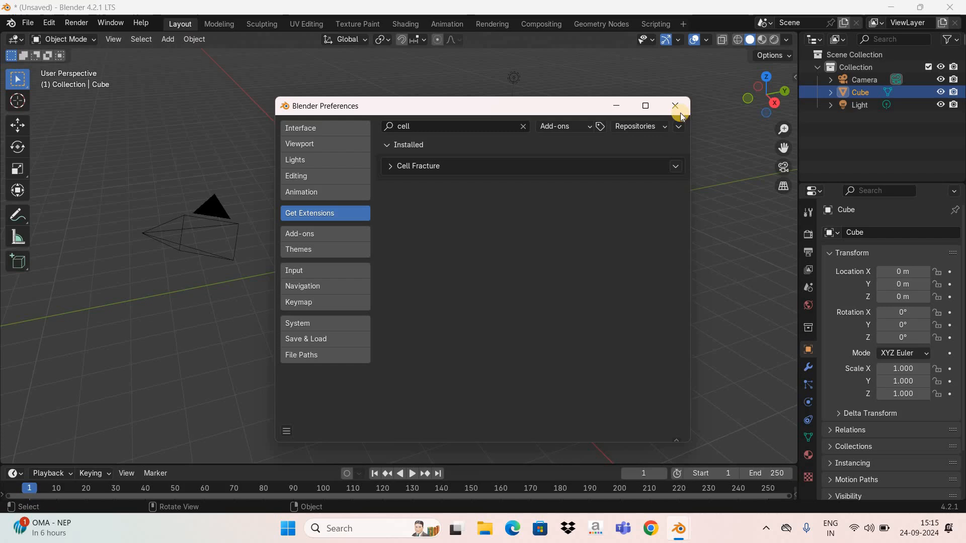
click(675, 106)
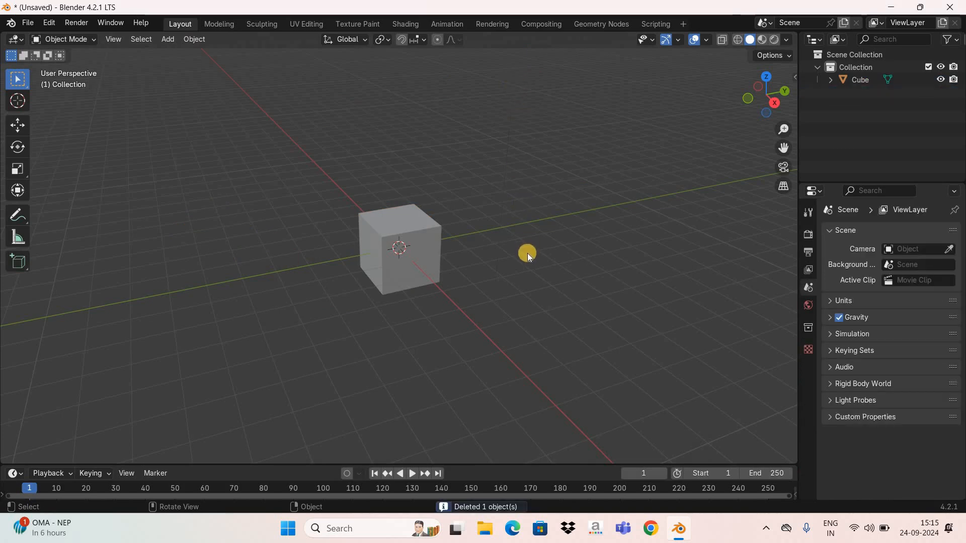
mouse_move(535, 244)
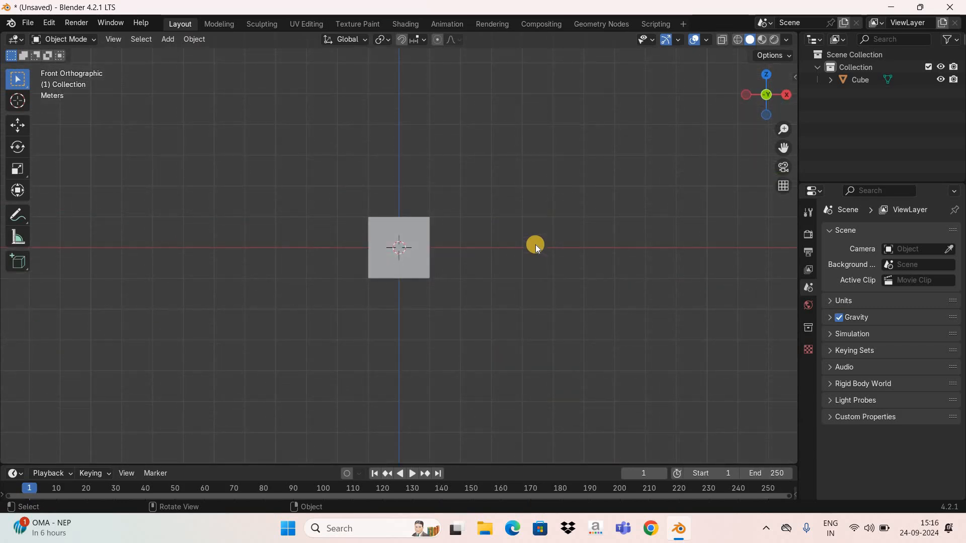
mouse_move(486, 271)
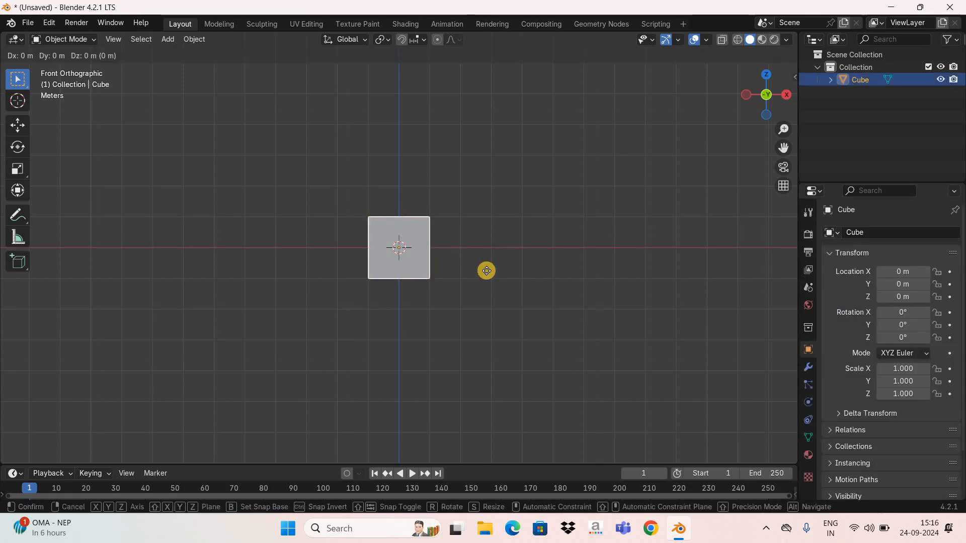
mouse_move(486, 215)
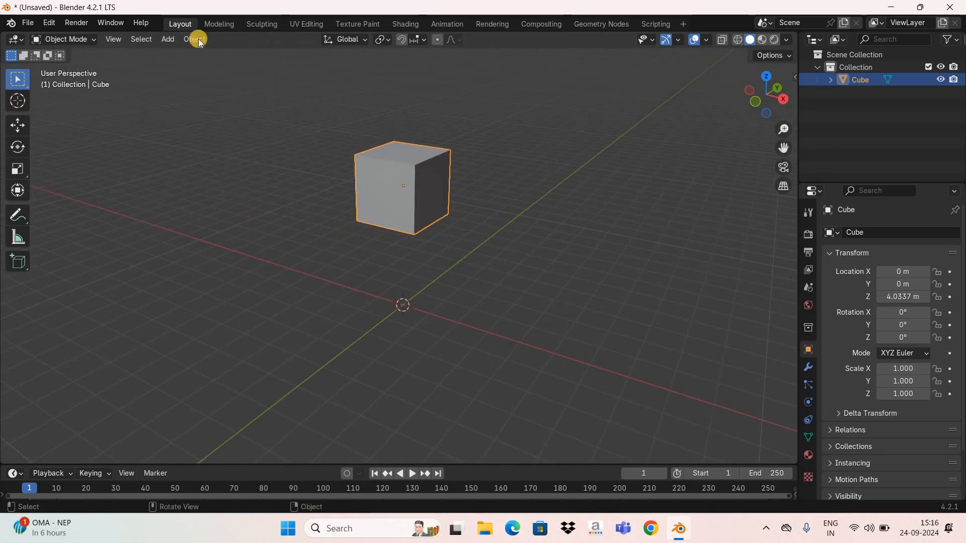
Step: Launch Cell Fracture on the cube from the Object menu's Quick Effects
click(193, 39)
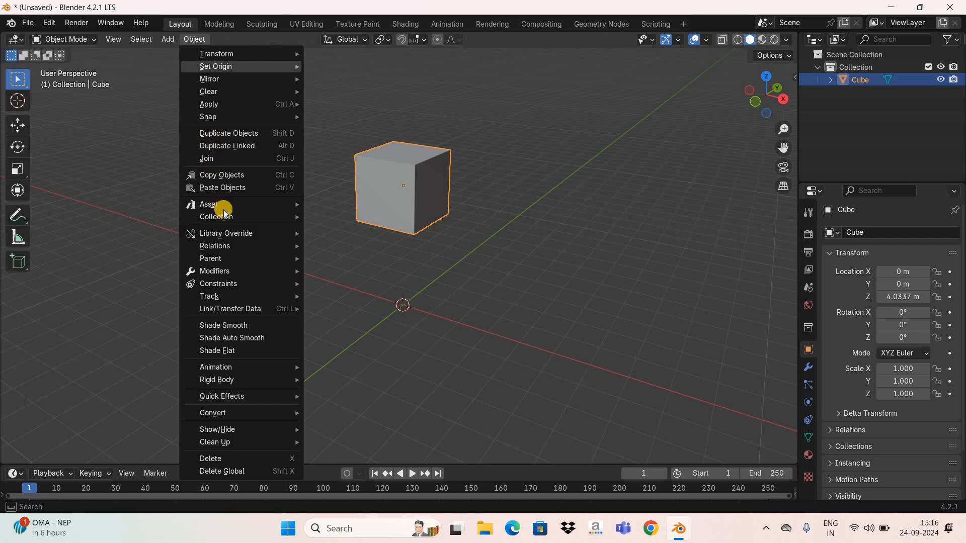
mouse_move(253, 395)
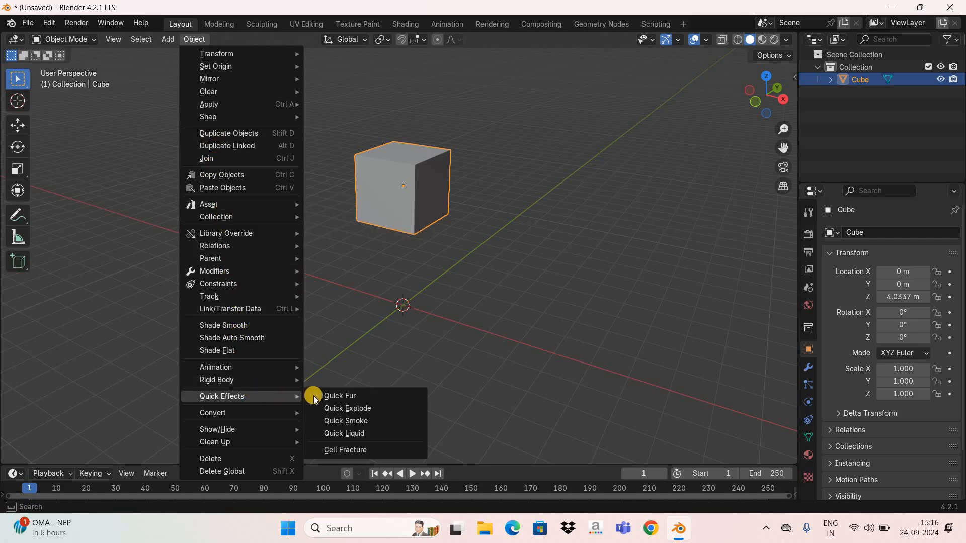
mouse_move(387, 453)
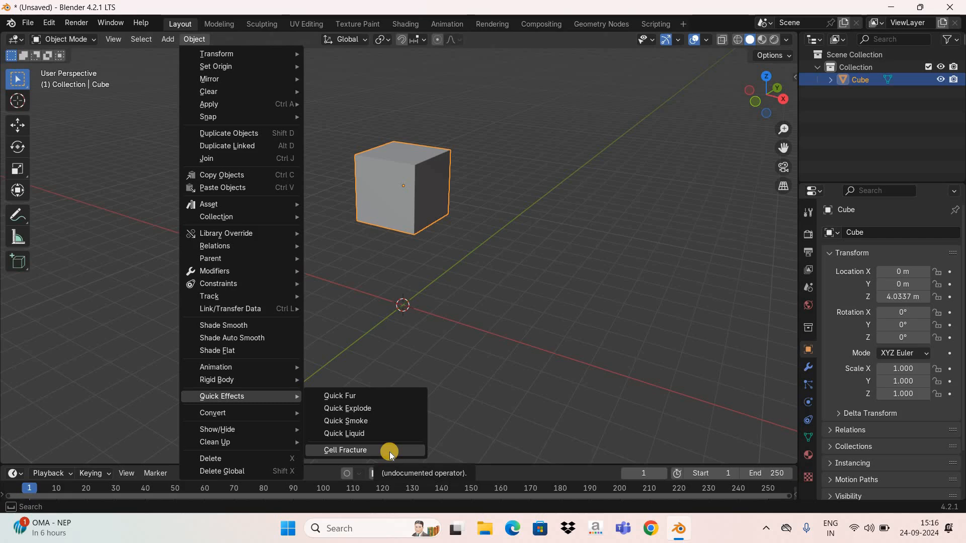
mouse_move(441, 351)
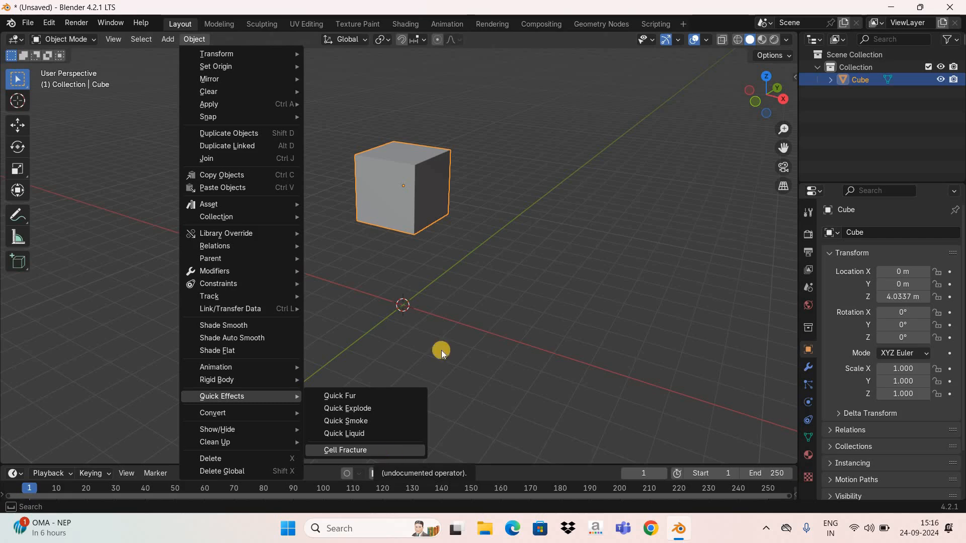
click(345, 450)
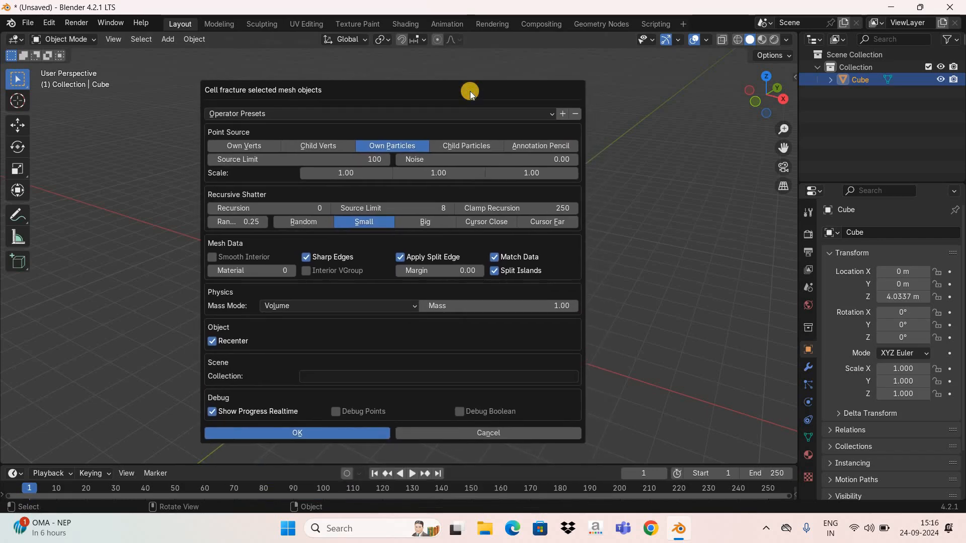
mouse_move(440, 160)
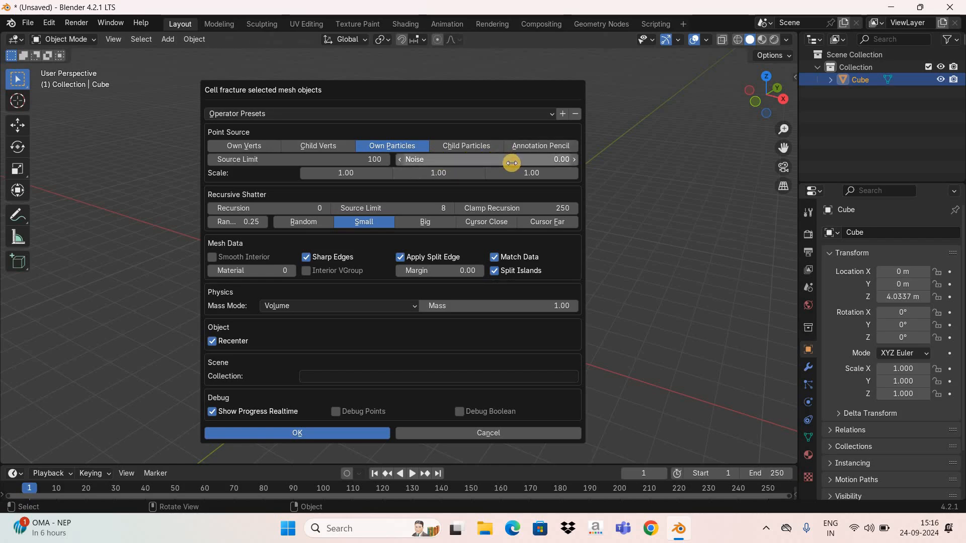
mouse_move(511, 162)
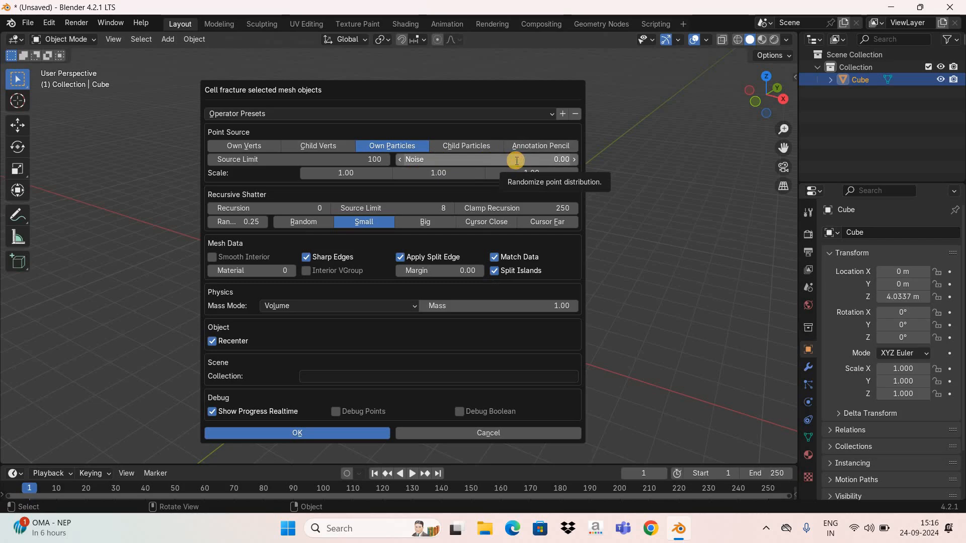
Step: Run Cell Fracture on the cube with Noise 1.00, Recursion 1, Random 0.50
click(486, 159)
text(1)
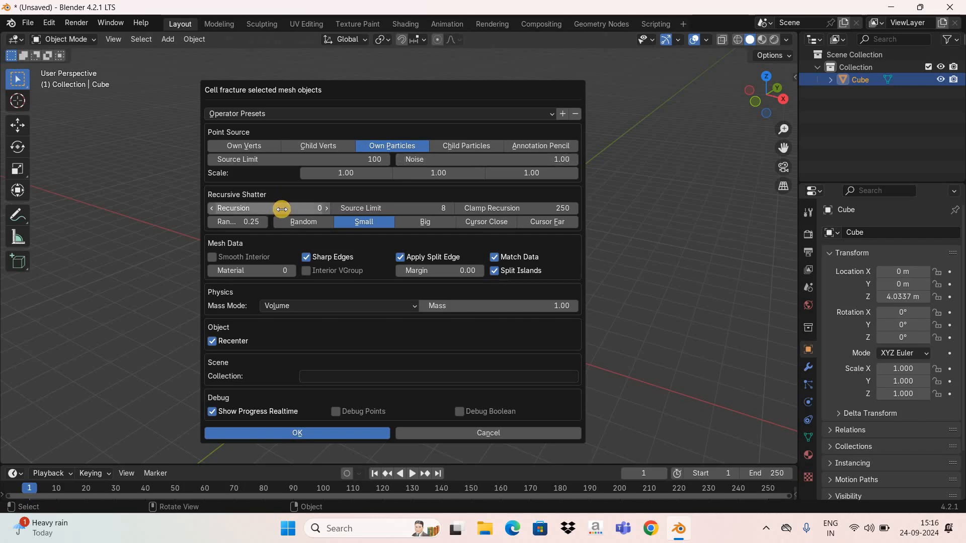
mouse_move(283, 208)
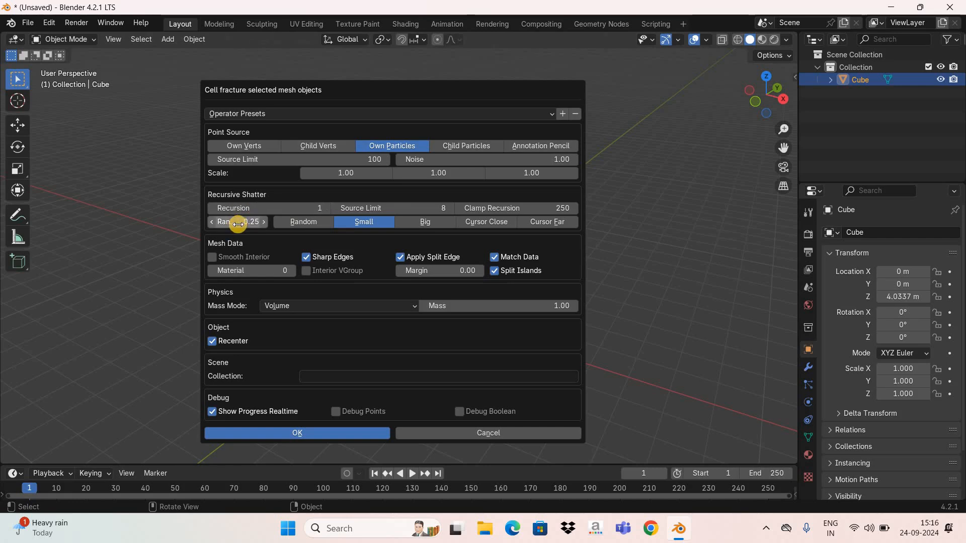
mouse_move(237, 222)
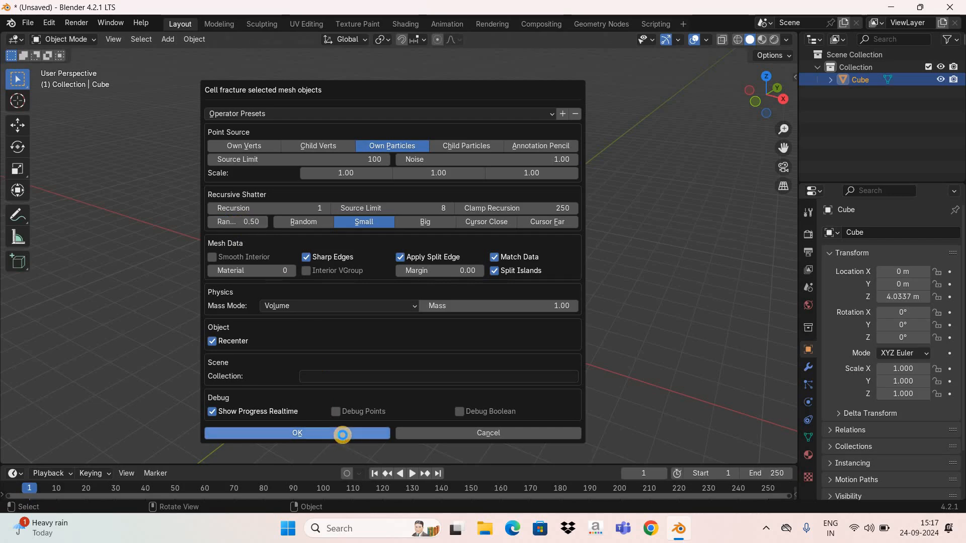
click(297, 433)
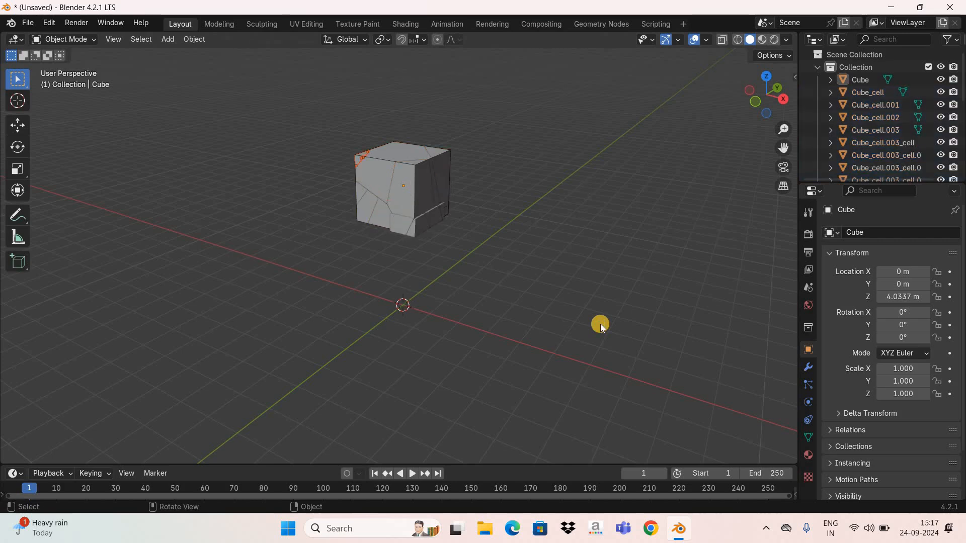
Step: Hide the original Cube in the Outliner and select one fractured piece
click(400, 185)
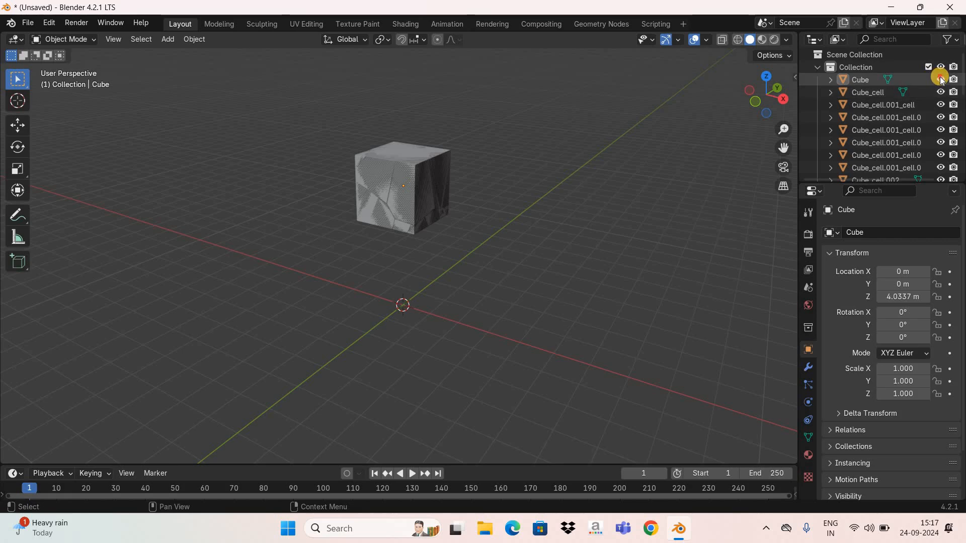
click(940, 80)
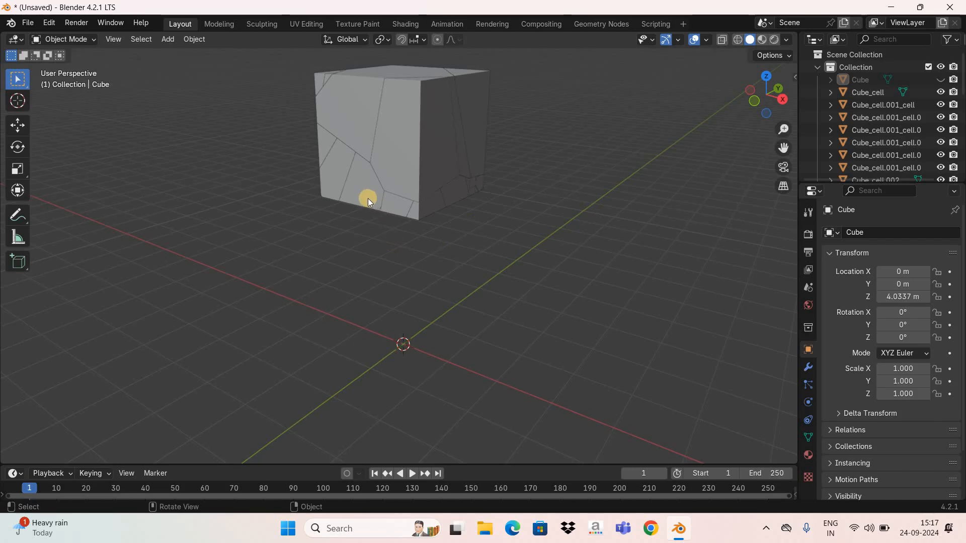
click(368, 199)
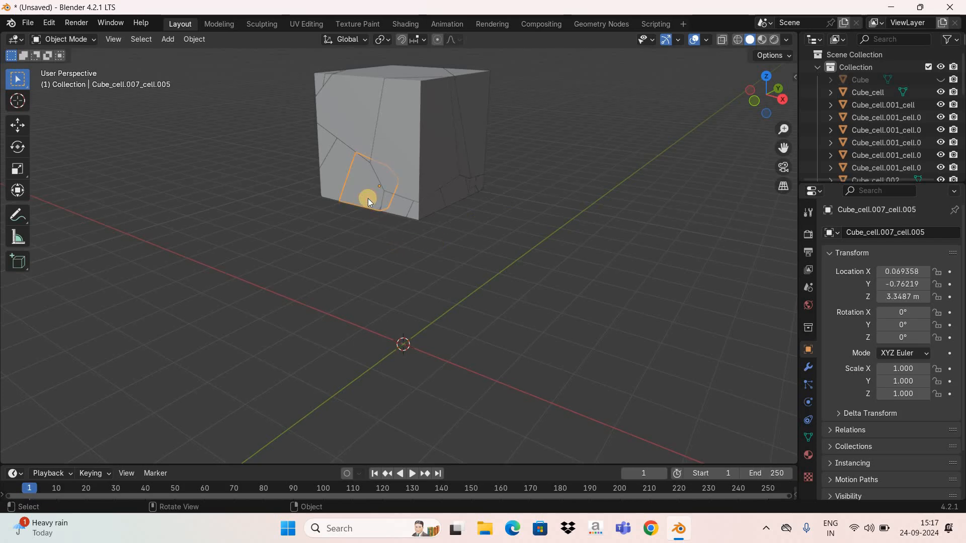
mouse_move(770, 395)
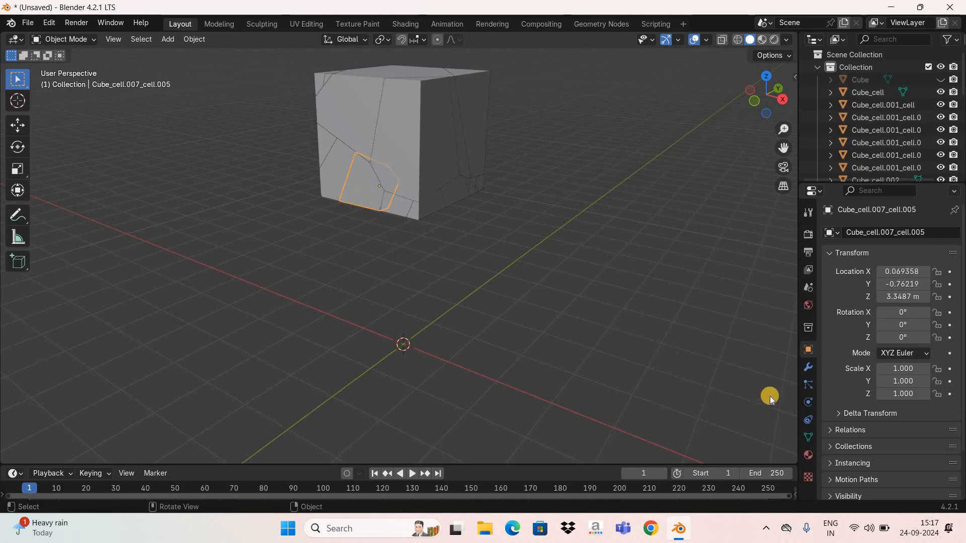
mouse_move(809, 400)
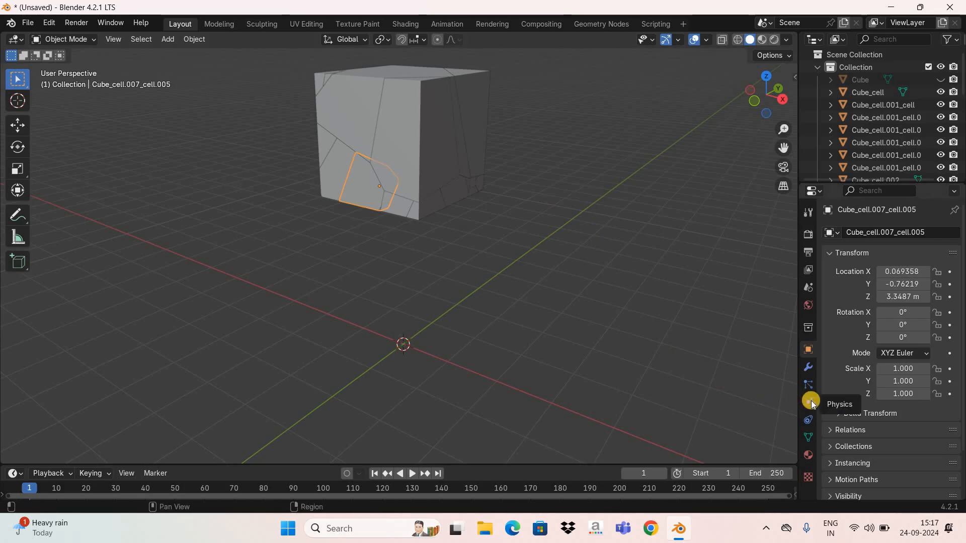
Step: Give the selected fractured piece rigid body physics with Type set to Active
click(807, 401)
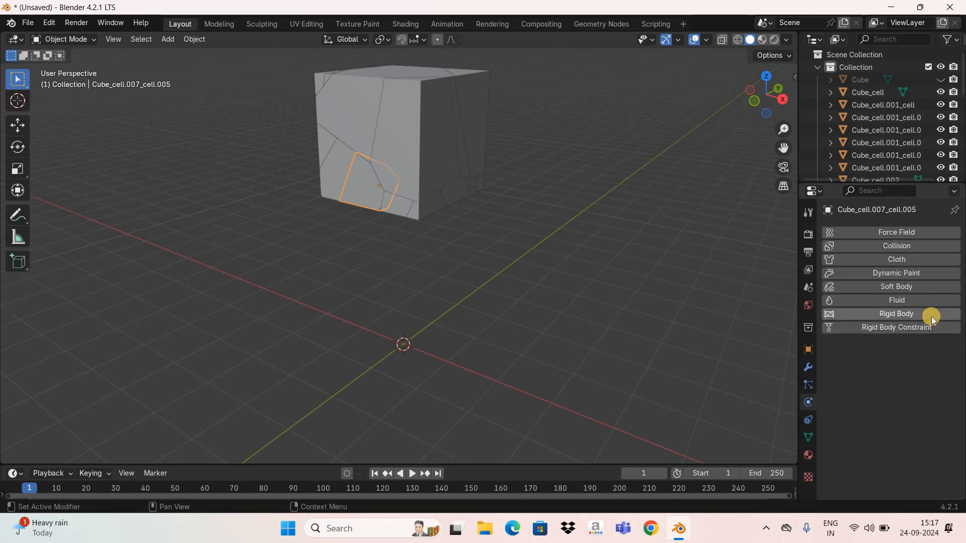
click(896, 314)
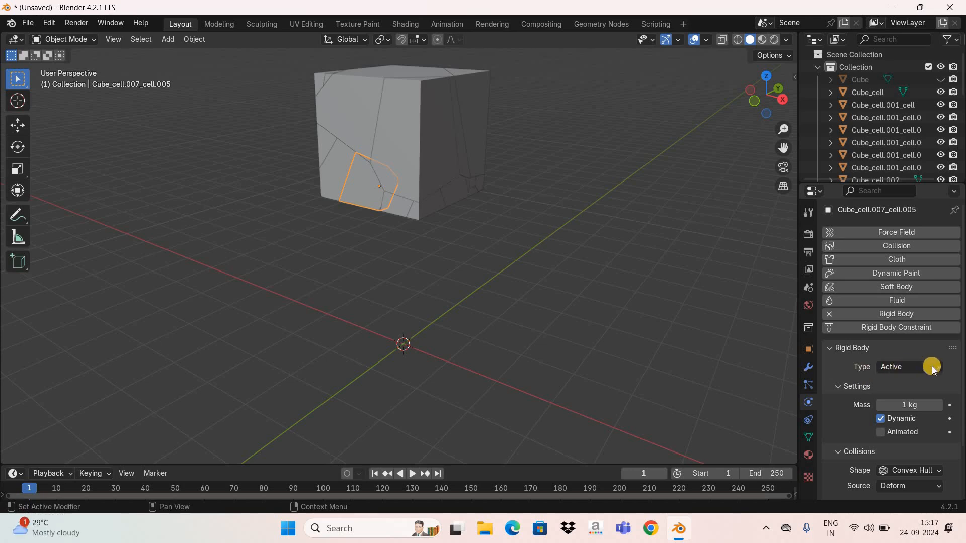
click(906, 367)
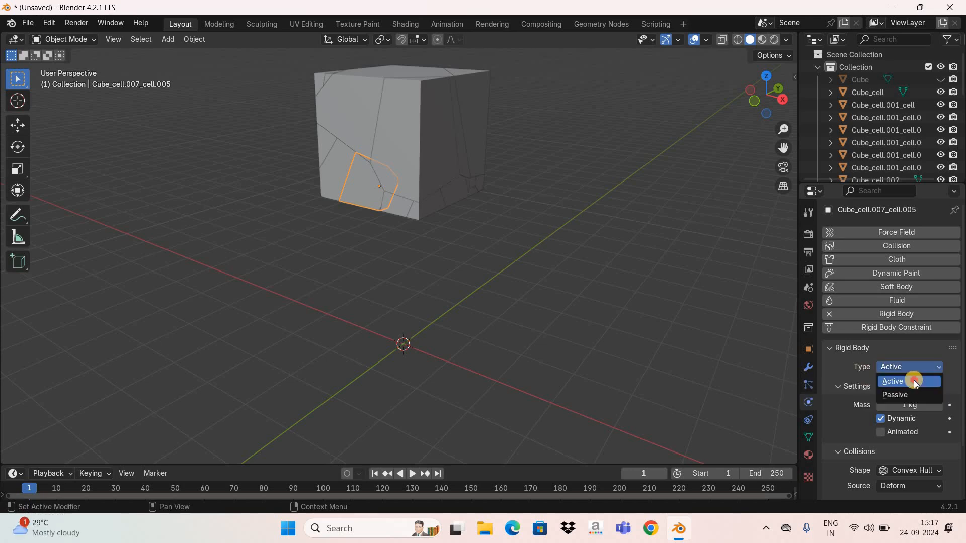
click(892, 381)
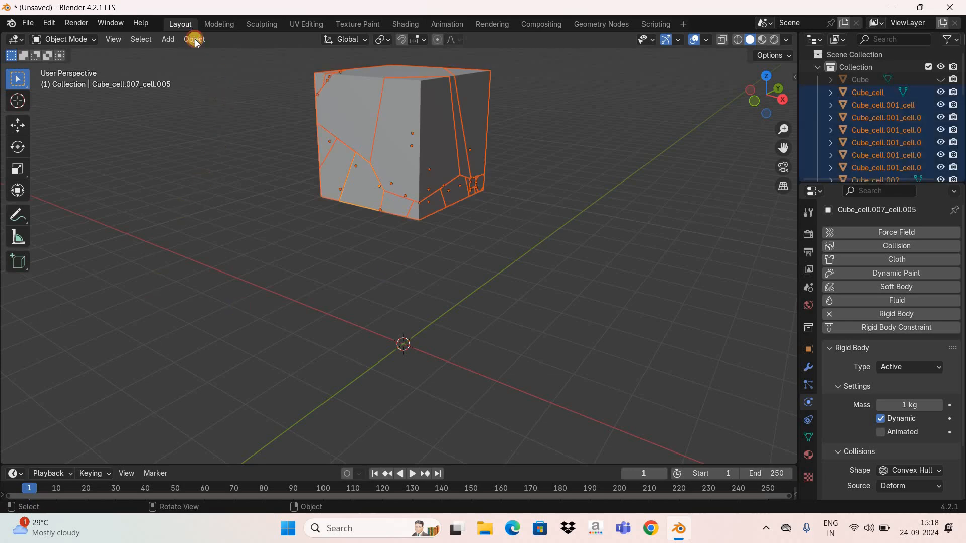
Step: Copy the active piece's rigid body settings to all pieces, then deselect everything
click(194, 38)
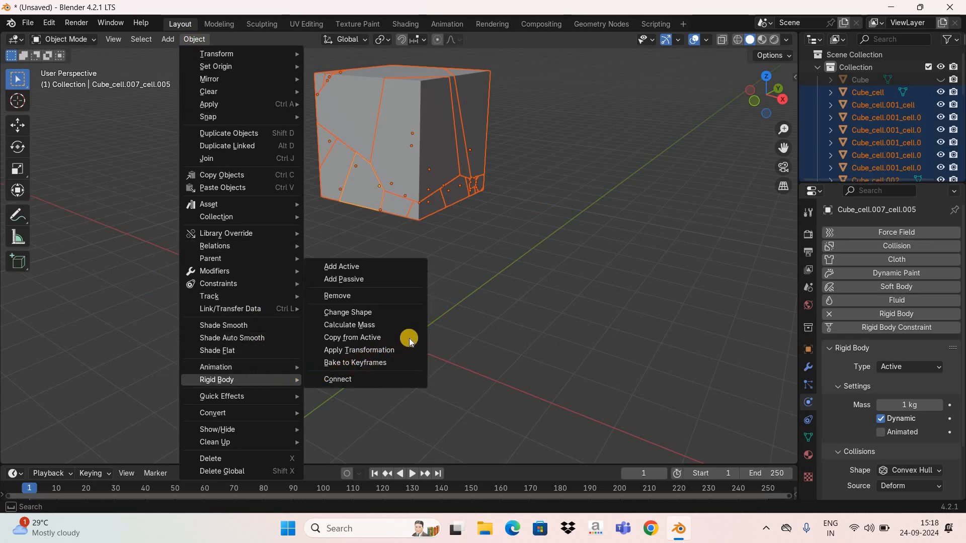
mouse_move(400, 338)
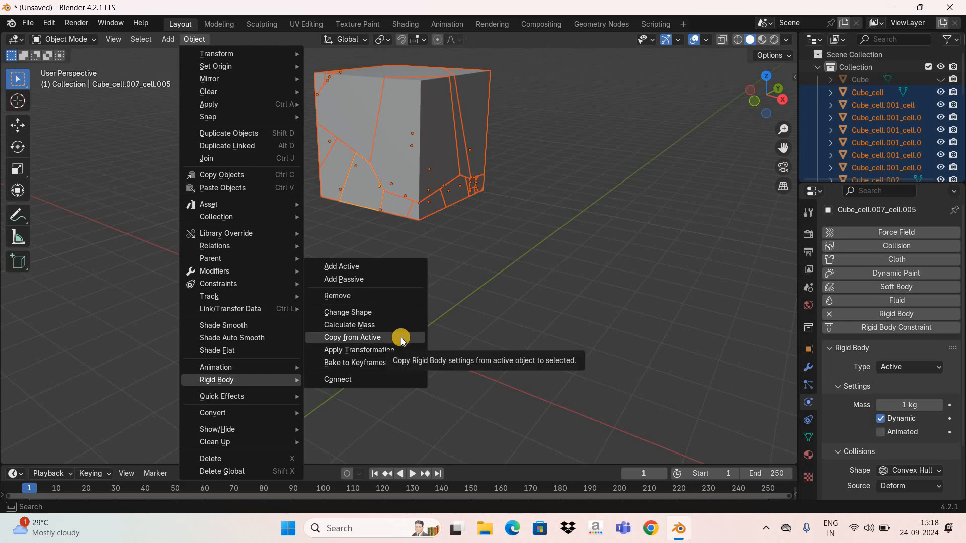
click(352, 337)
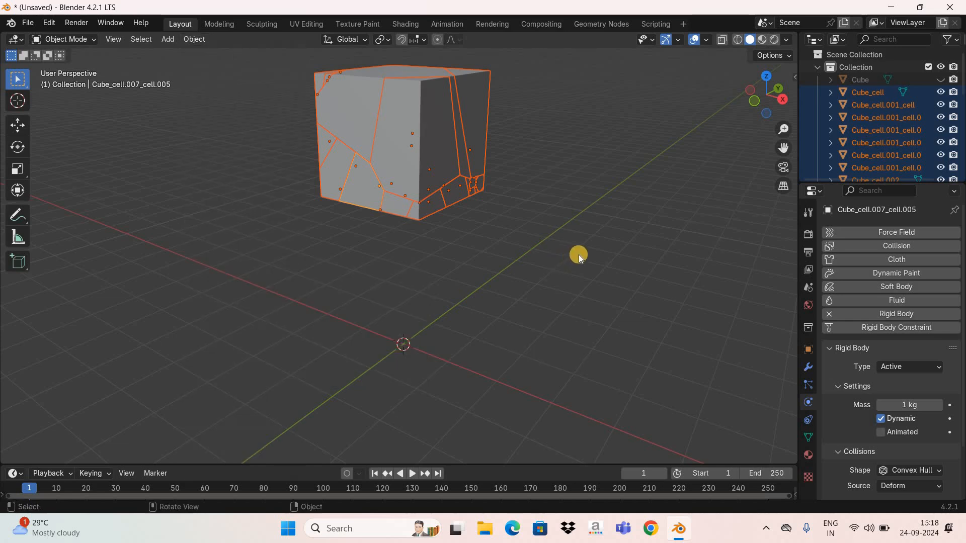
mouse_move(606, 181)
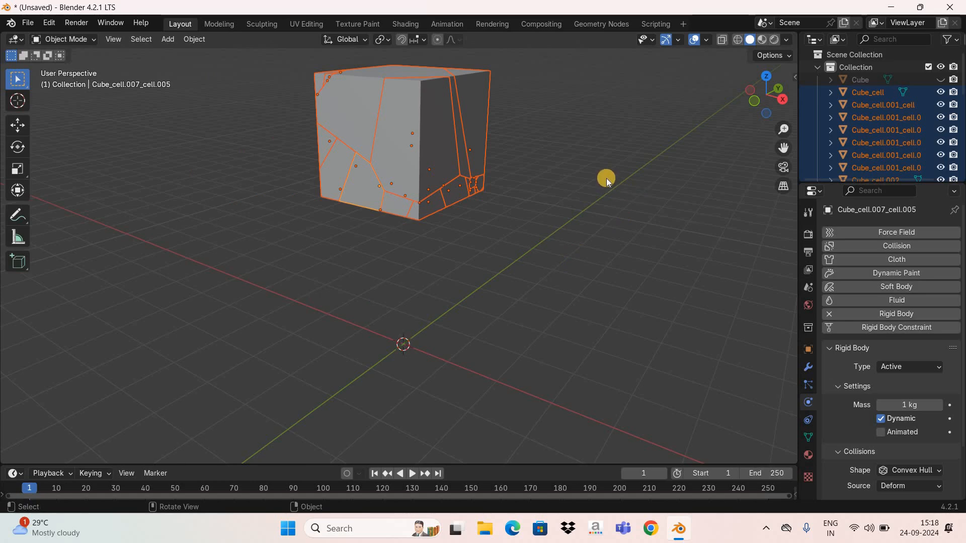
click(198, 83)
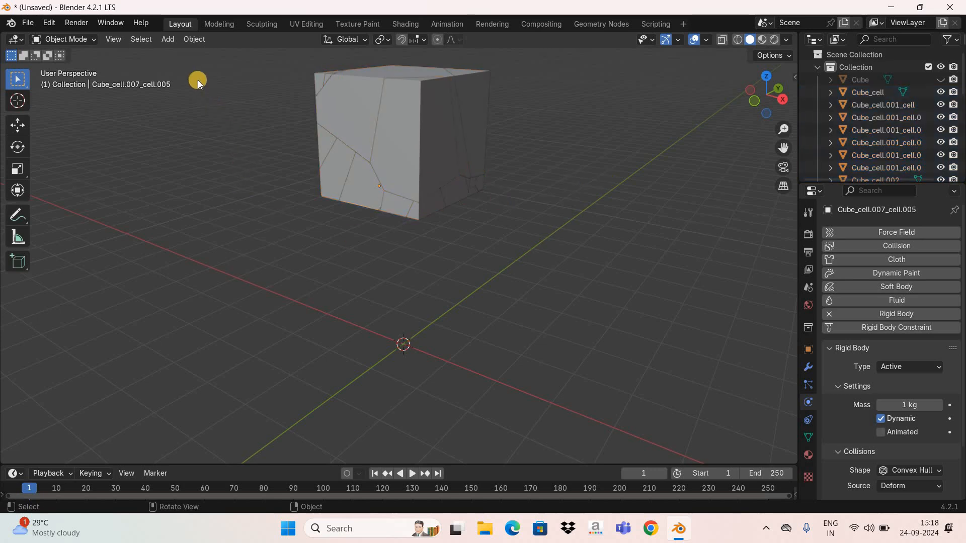
Step: Add a mesh plane and scale it by 25
click(167, 39)
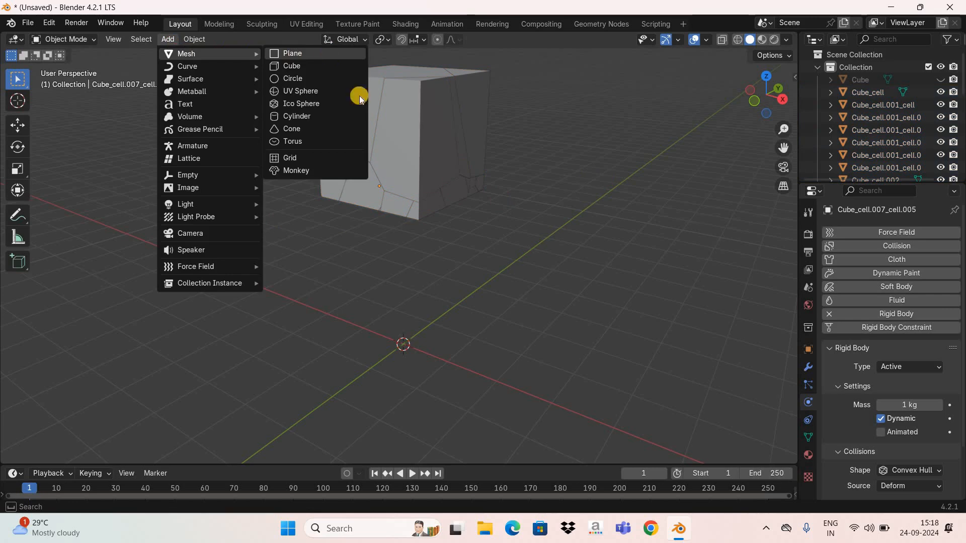
click(291, 53)
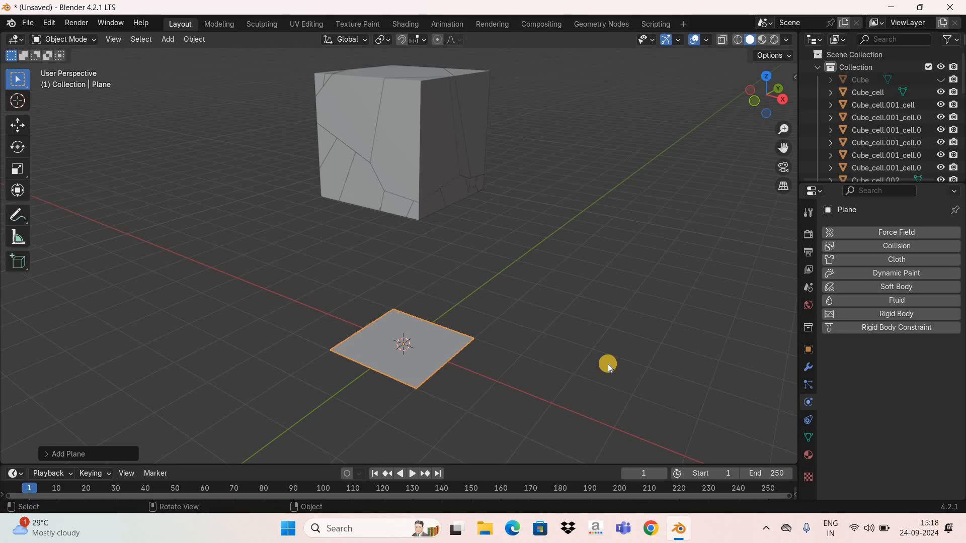
key(s)
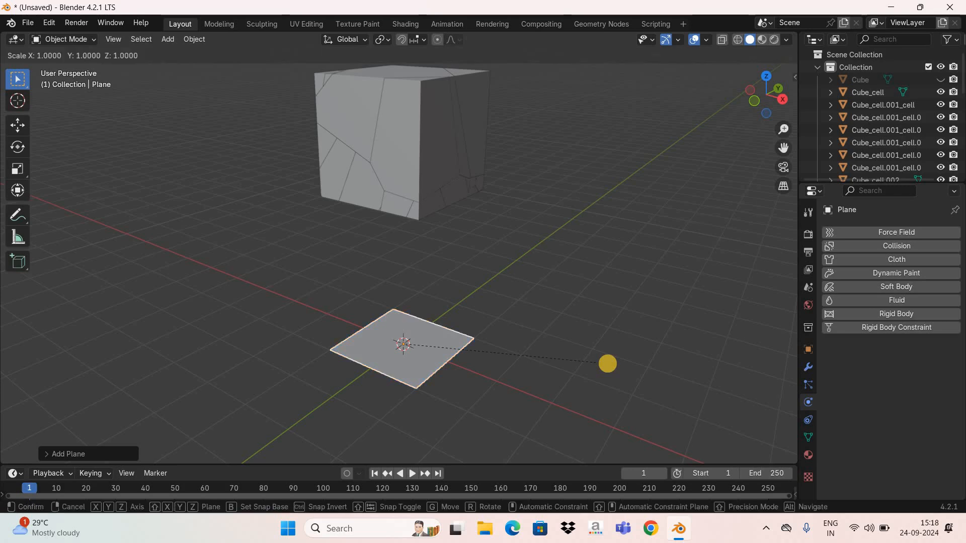
text(25|] = 25)
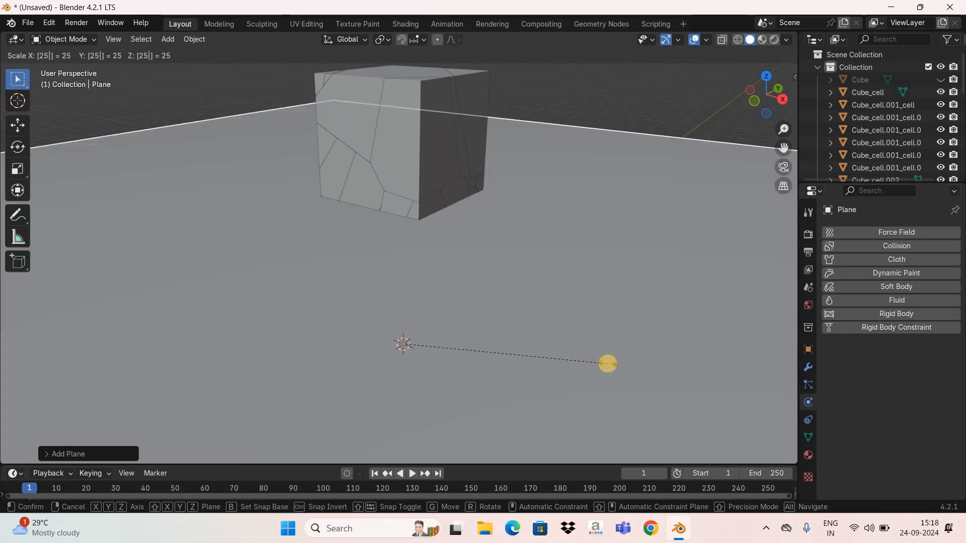
mouse_move(607, 365)
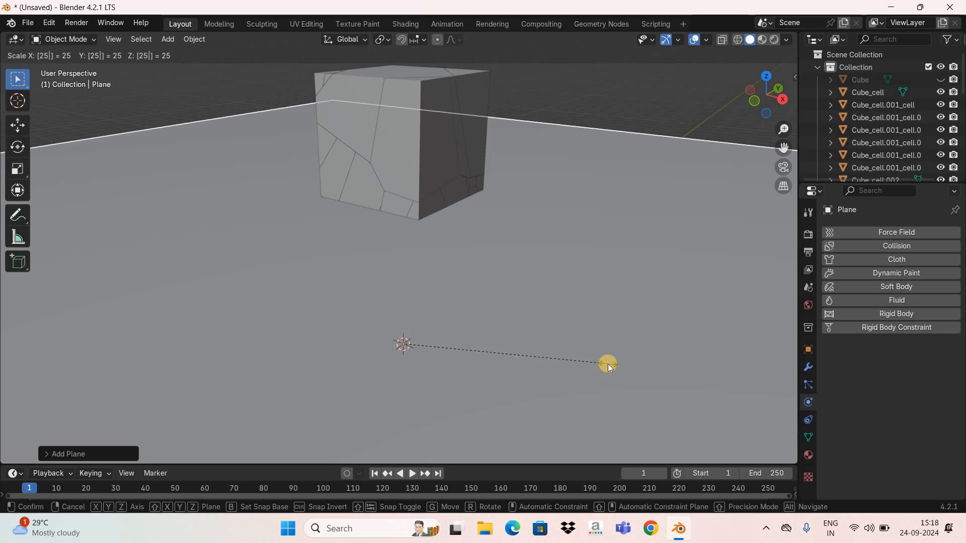
Step: Confirm the 25x plane scale and make the plane a passive rigid body
click(607, 363)
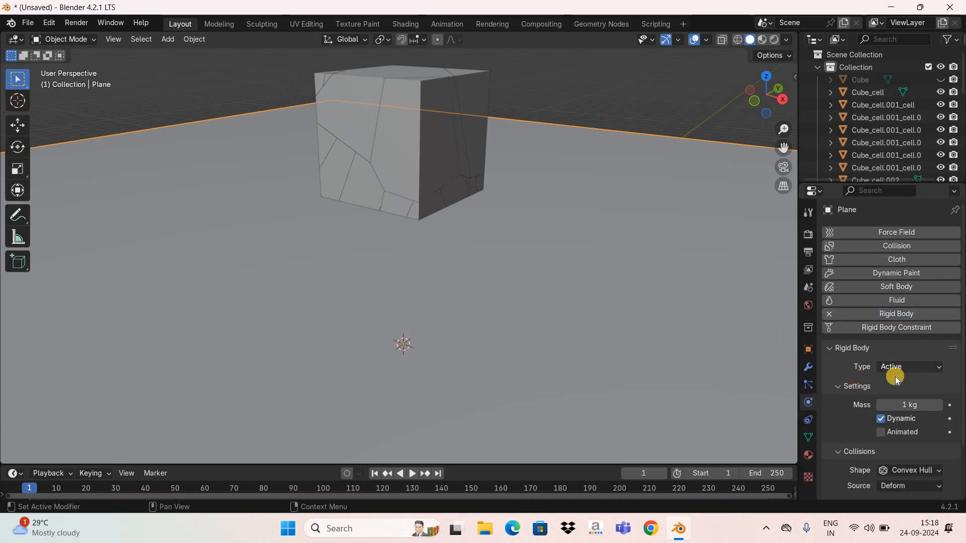
mouse_move(921, 391)
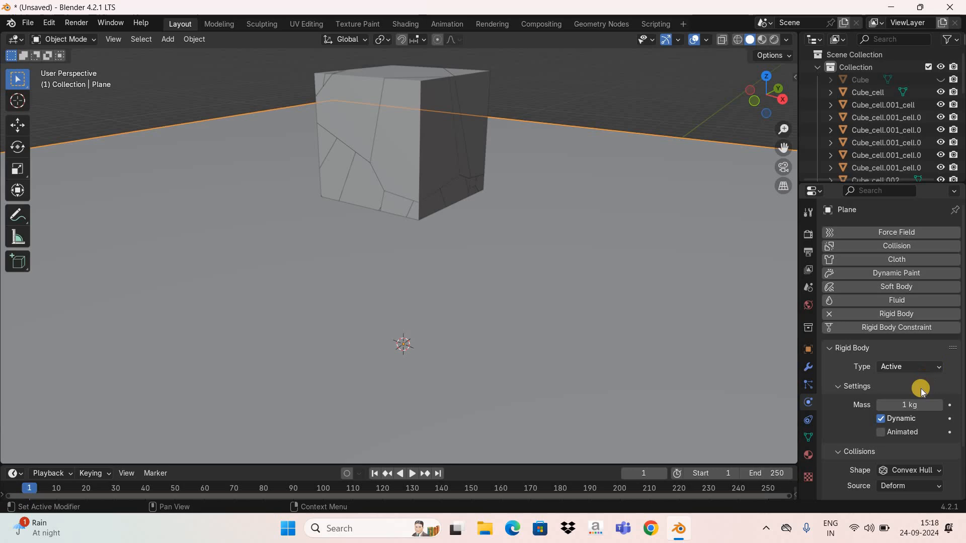
click(909, 367)
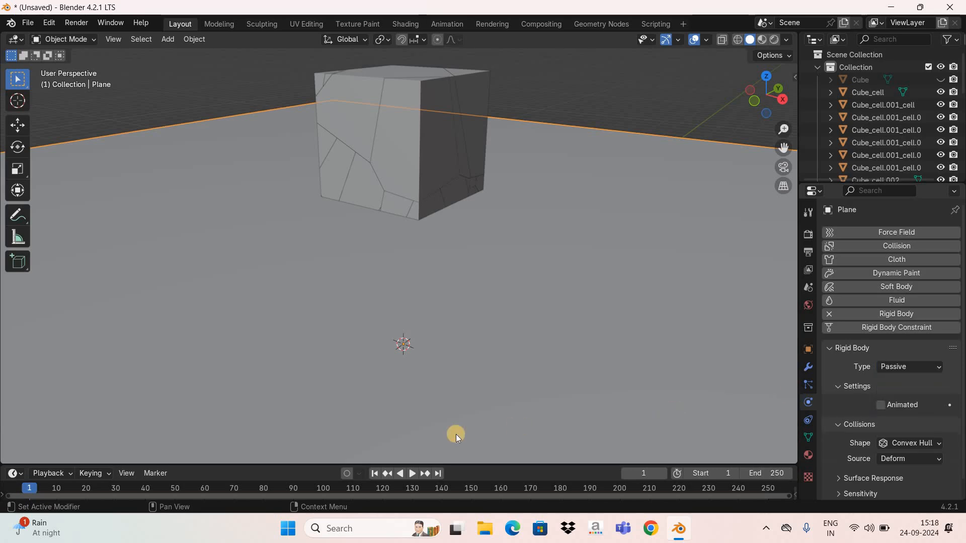
mouse_move(779, 129)
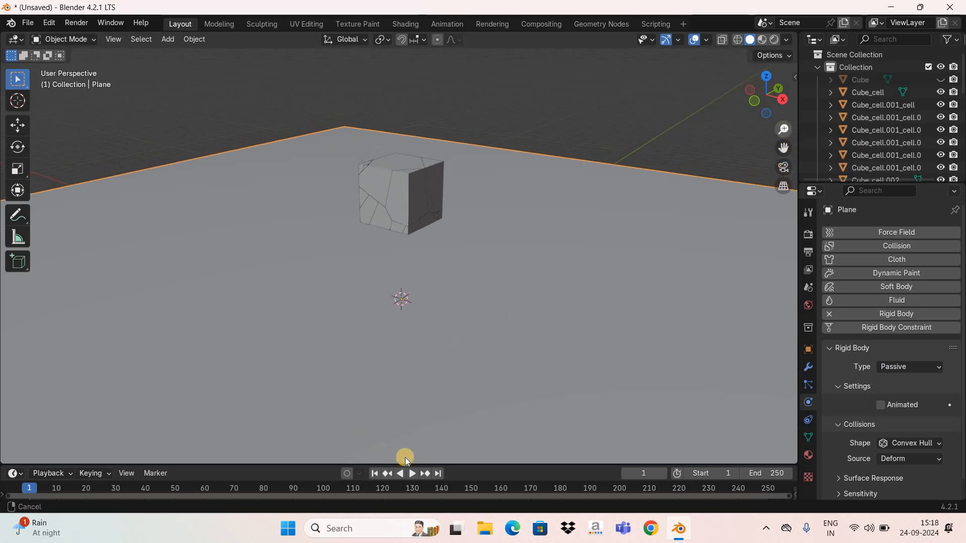
Step: Play the rigid body simulation and stop playback
click(411, 472)
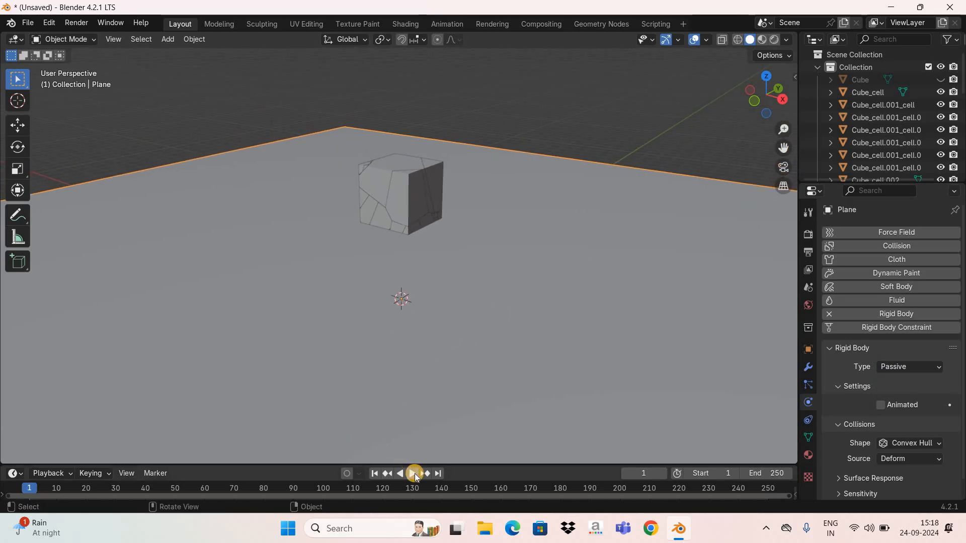
click(413, 473)
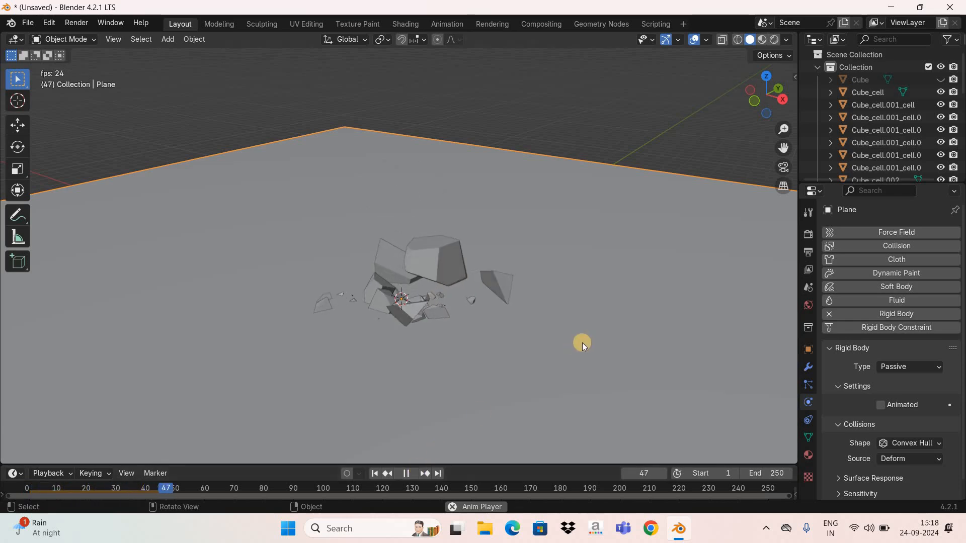
click(406, 475)
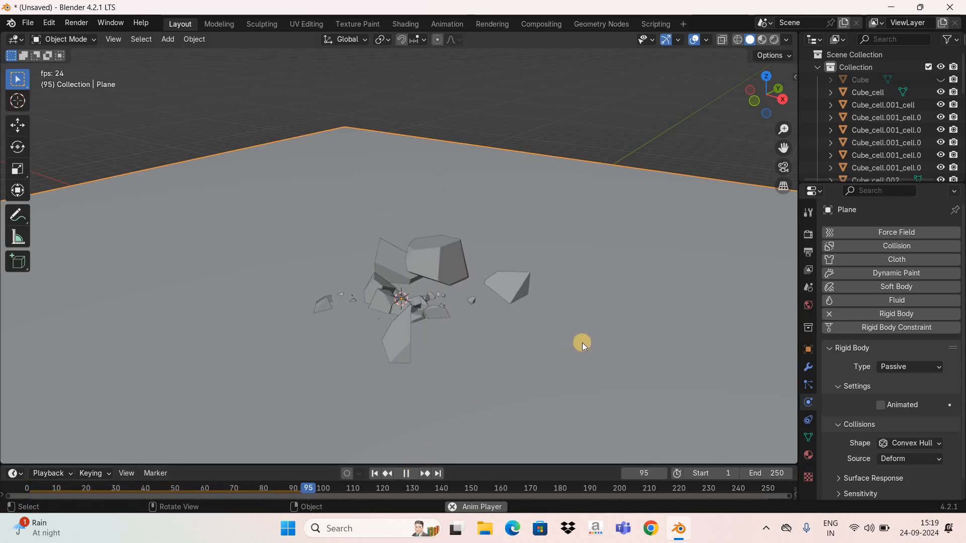
click(406, 473)
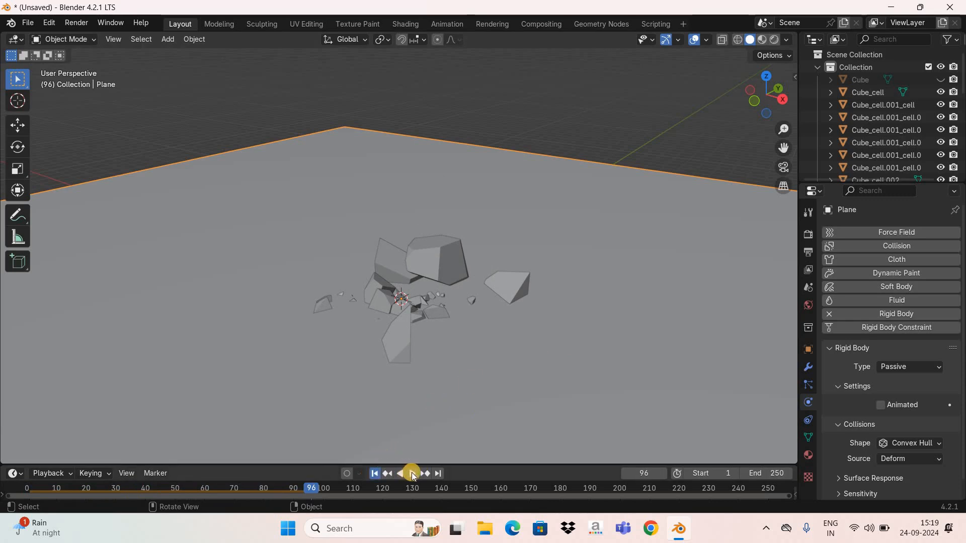
Step: Replay the pieces falling onto the floor, then rewind to frame 1
click(412, 473)
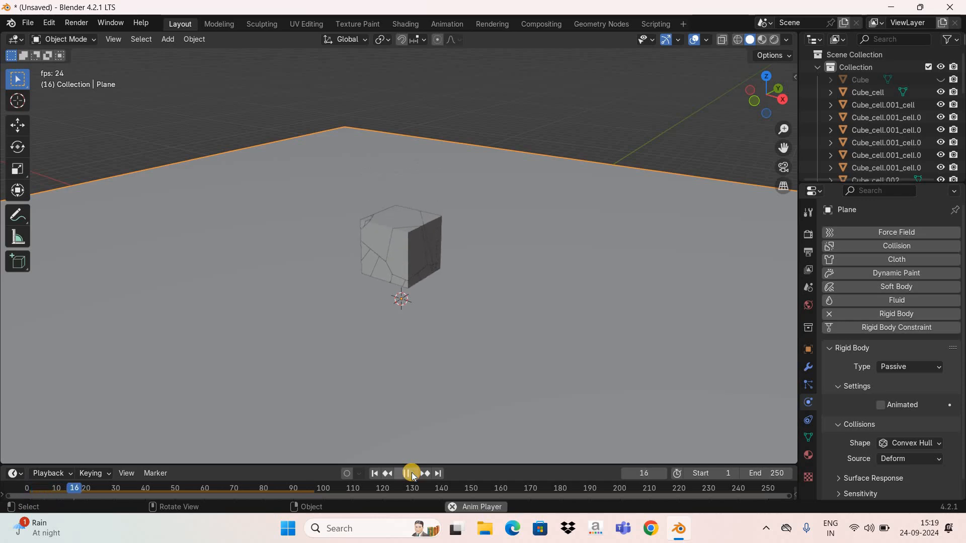
click(412, 473)
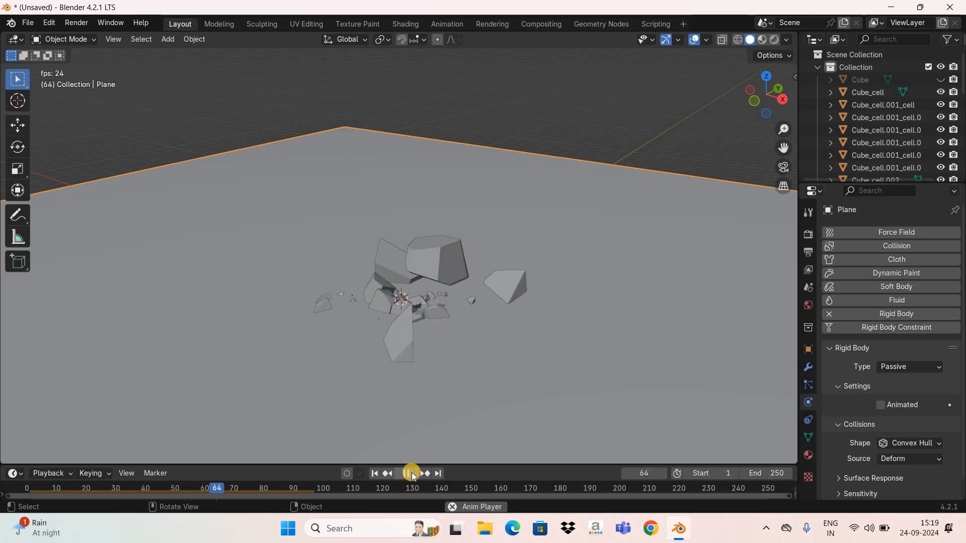
click(412, 473)
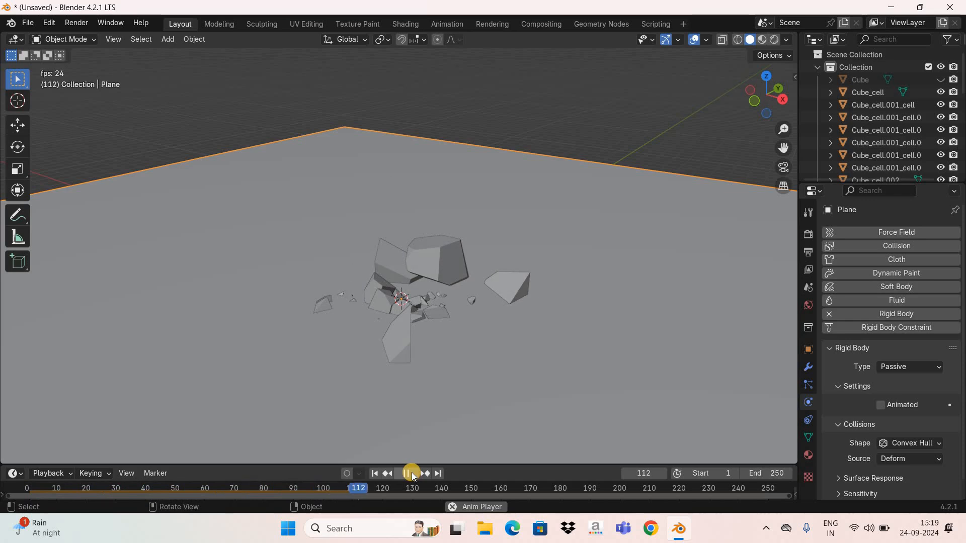
click(411, 473)
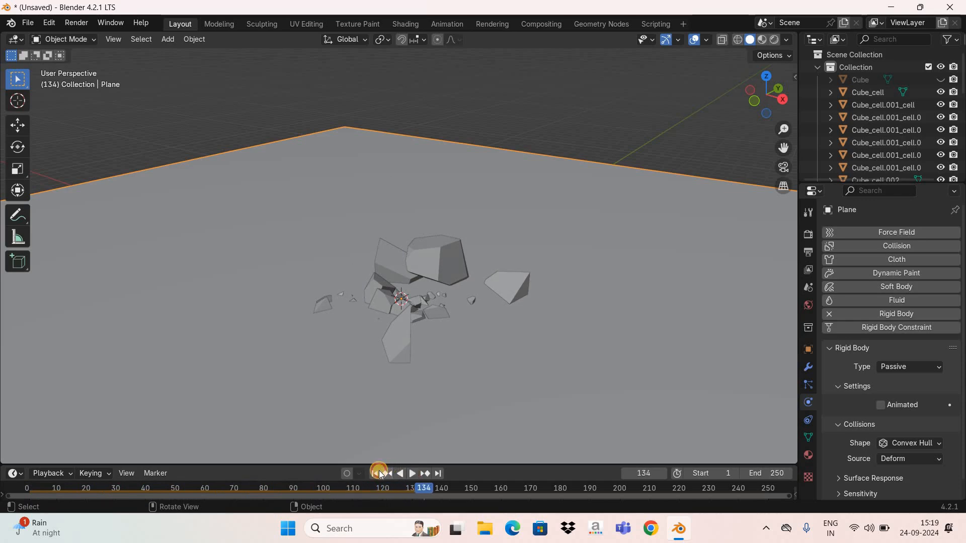
click(375, 473)
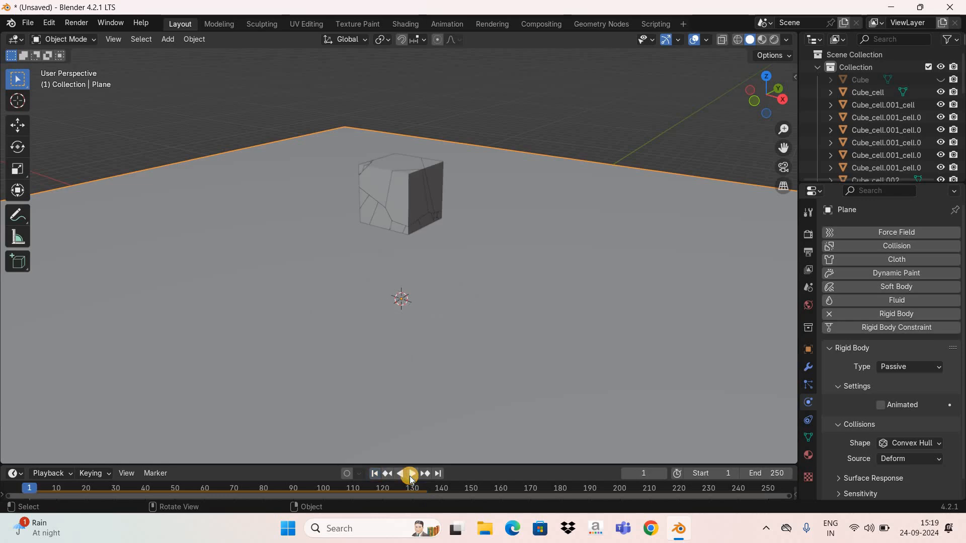
click(408, 473)
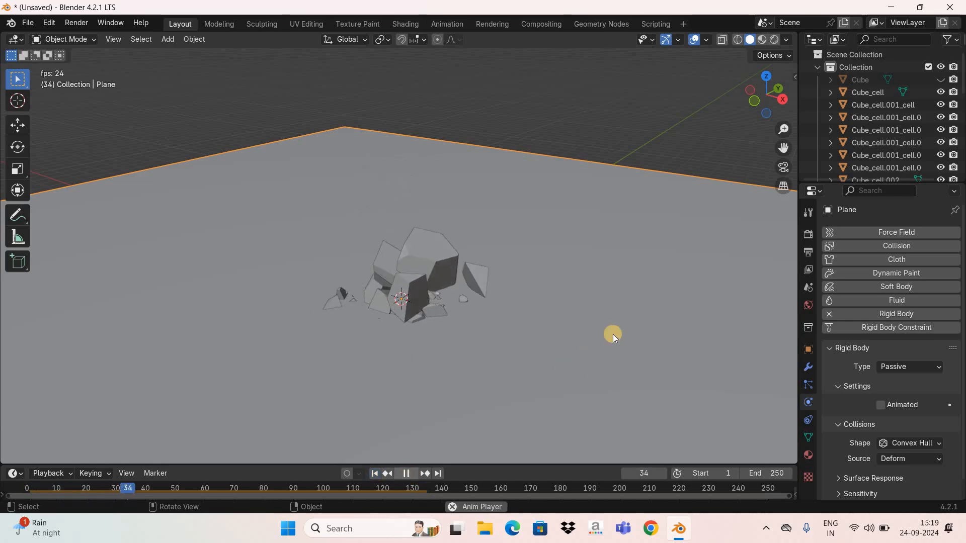
click(405, 473)
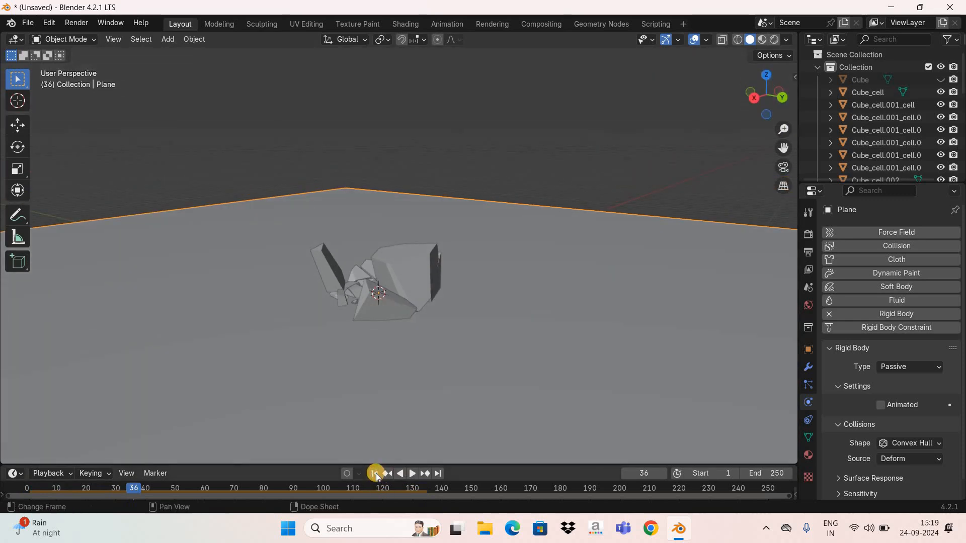
click(374, 473)
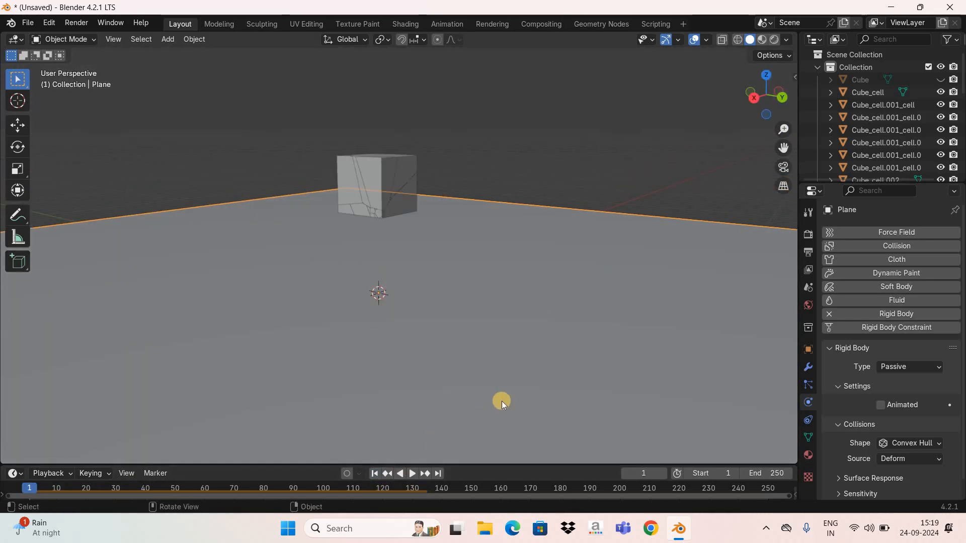